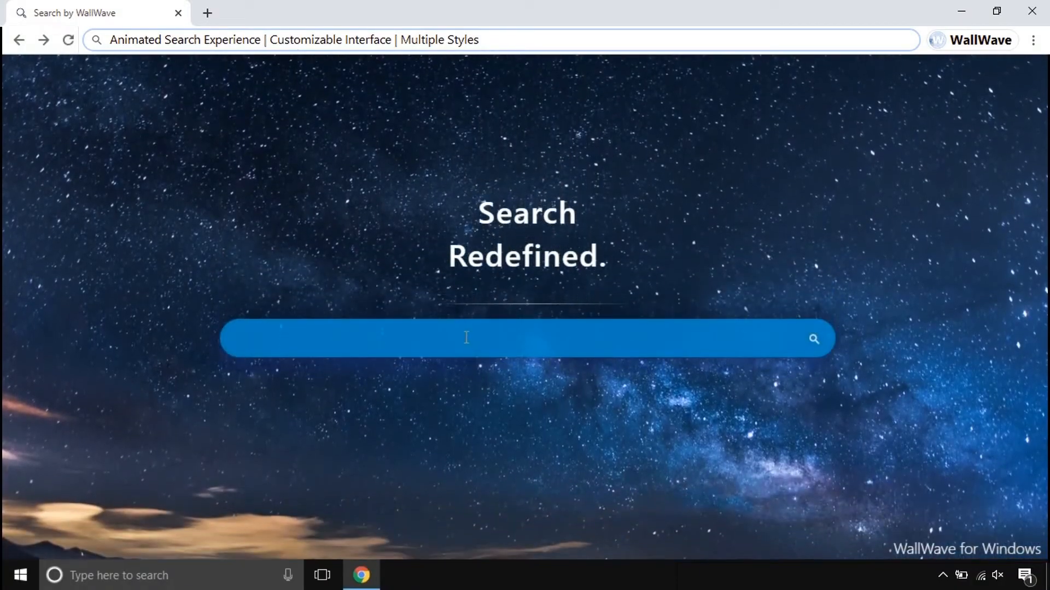
Search WallWave for 'how to make slime' and open the Wikipedia TV listings result
type("how to make slime")
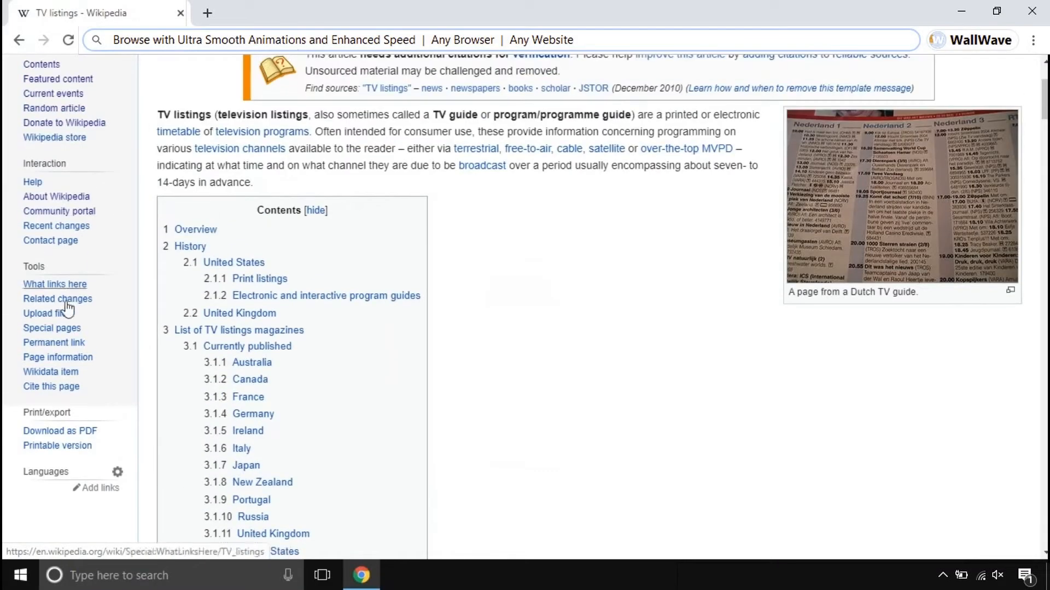
left_click(45, 313)
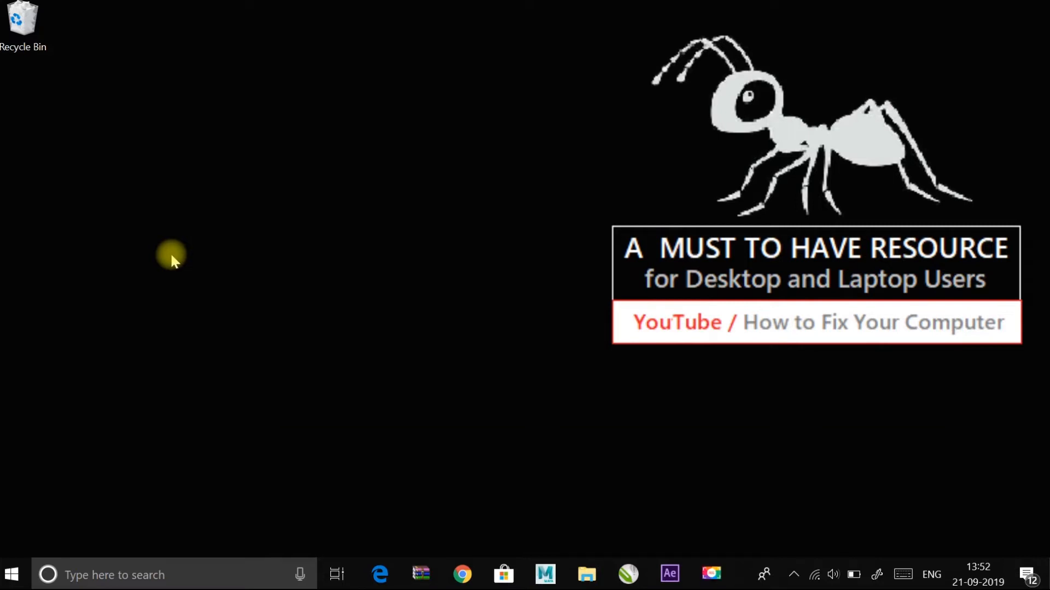
In Settings > Privacy > Camera, switch 'Camera access for this device' On
right_click(11, 575)
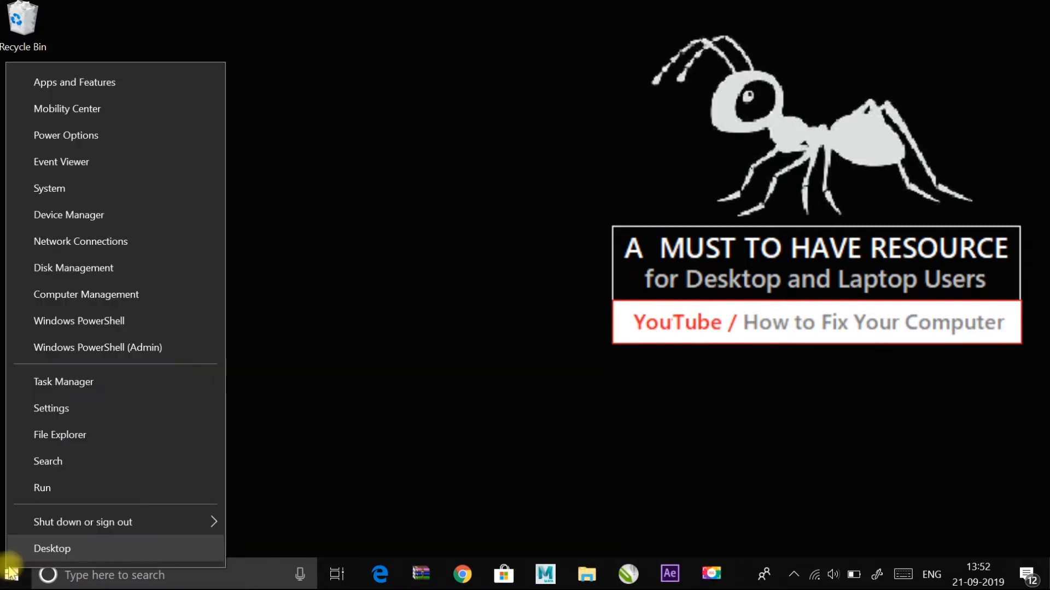
left_click(51, 408)
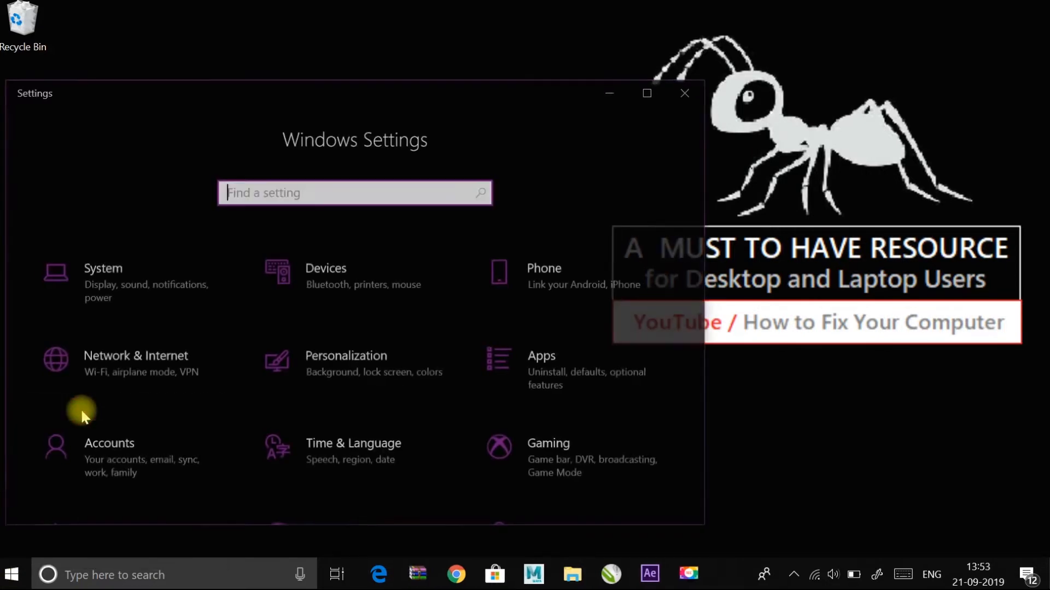
scroll("down", 3)
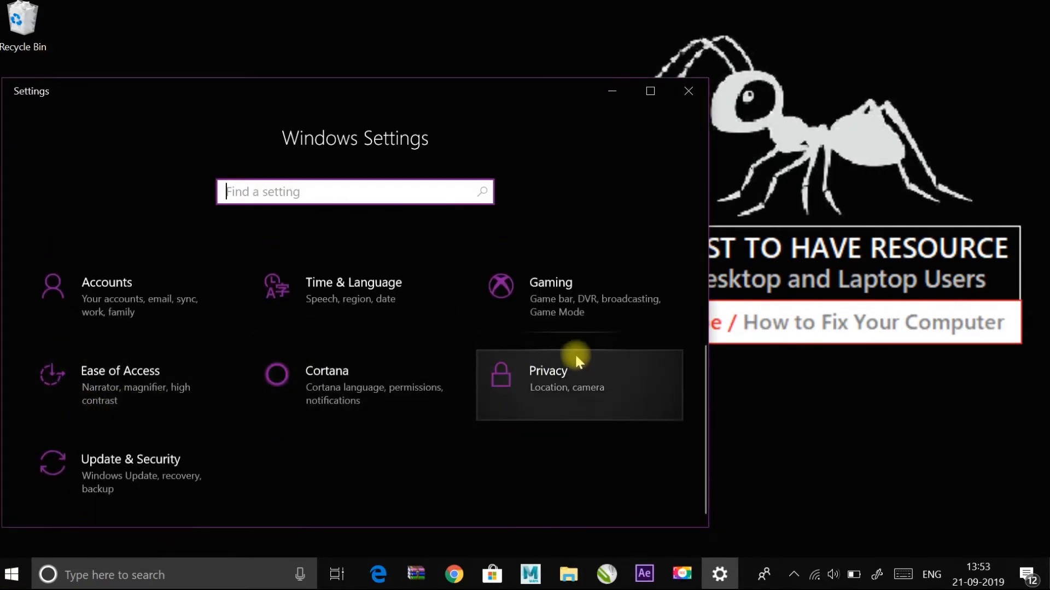
left_click(548, 370)
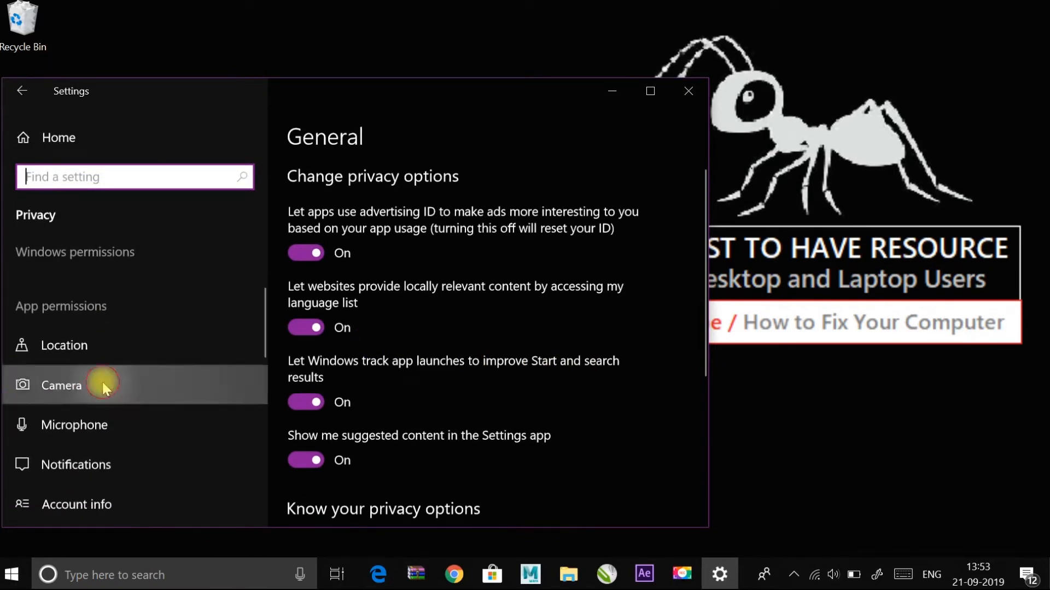
left_click(61, 385)
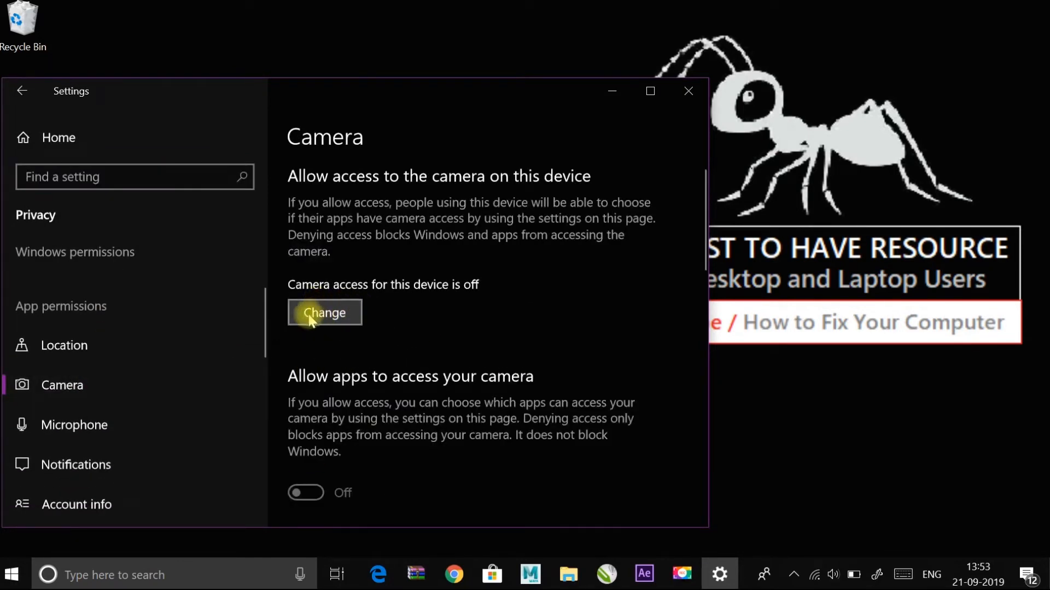
left_click(324, 313)
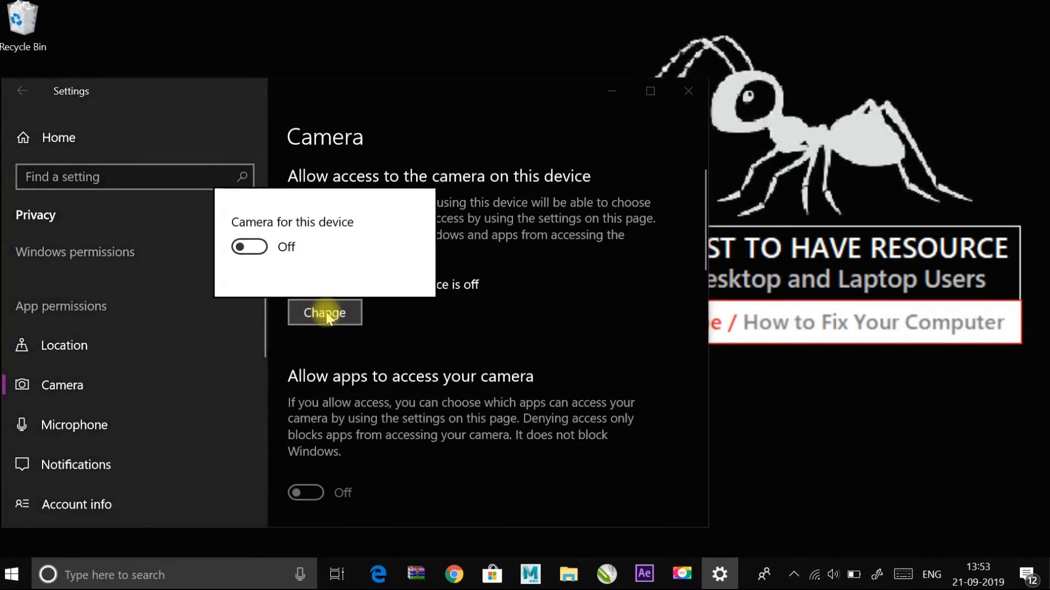
left_click(248, 247)
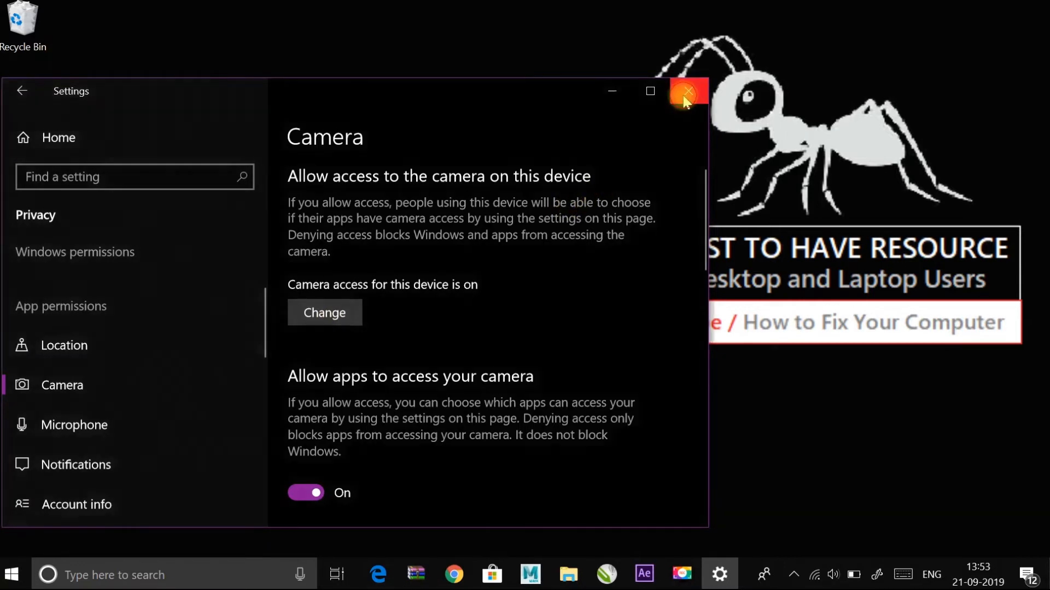
Close the Settings window to return to the desktop
left_click(686, 92)
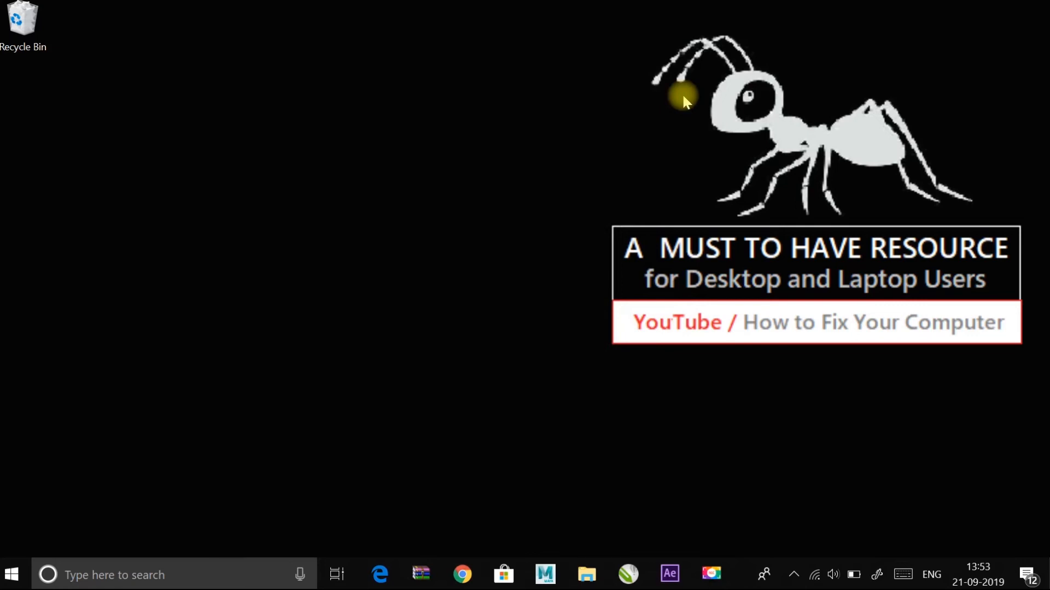
mouse_move(961, 6)
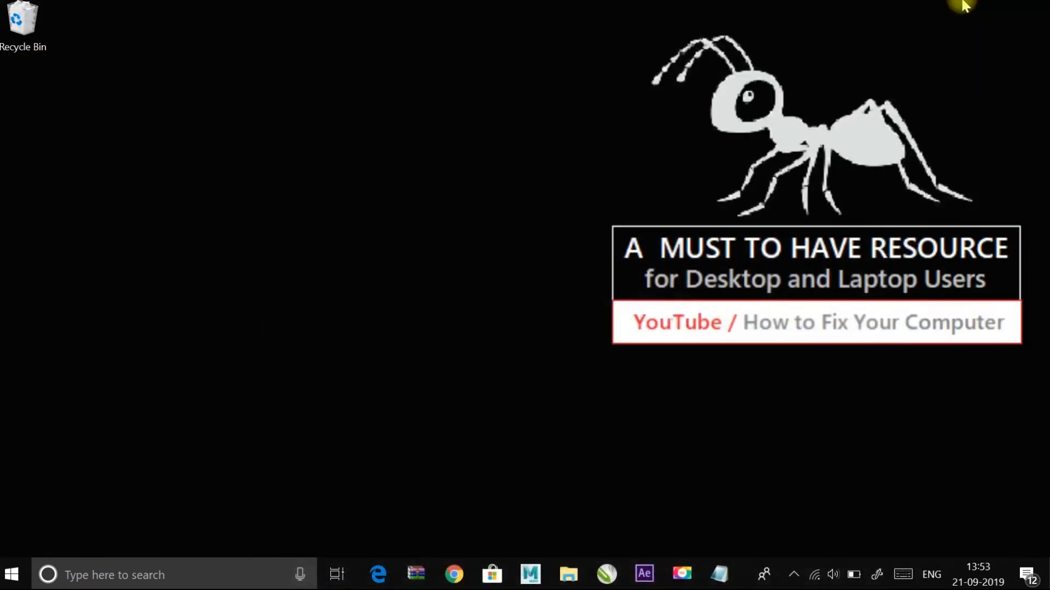
Open the HP Wide Vision HD webcam's properties in Device Manager and view the Driver tab
right_click(10, 575)
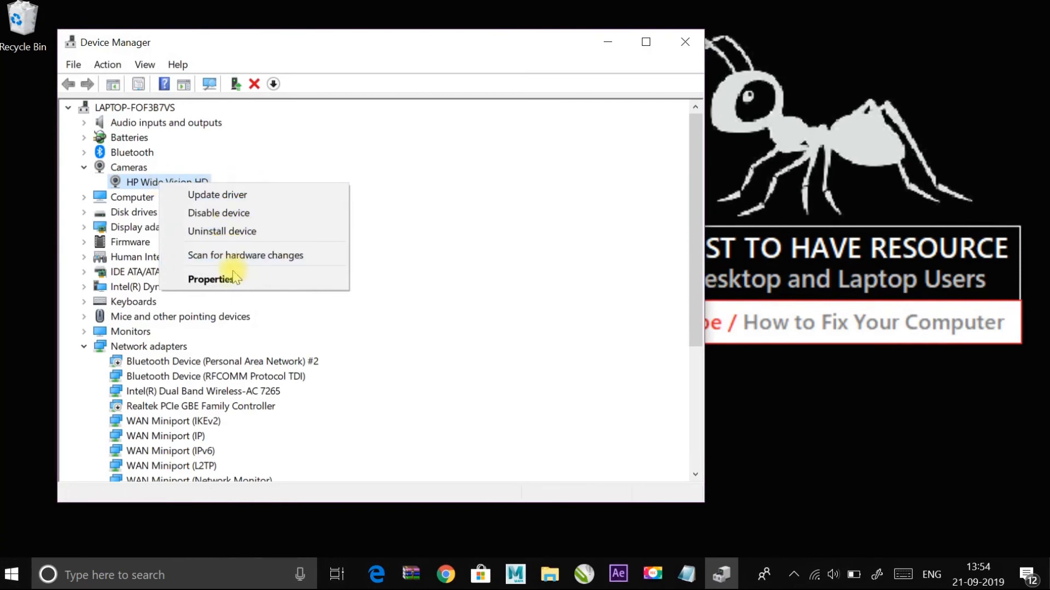
mouse_move(231, 284)
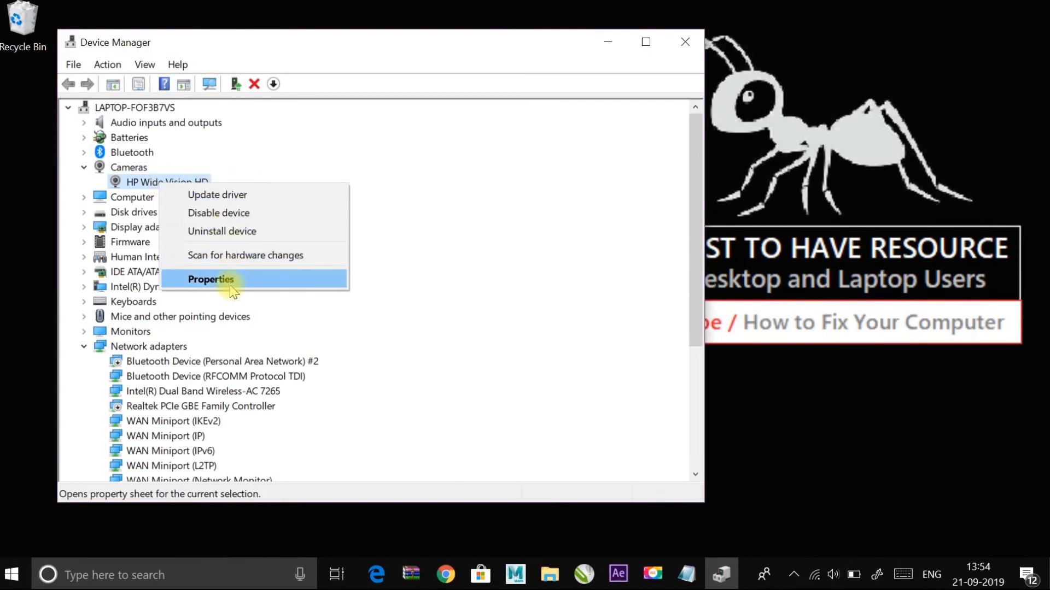
left_click(211, 280)
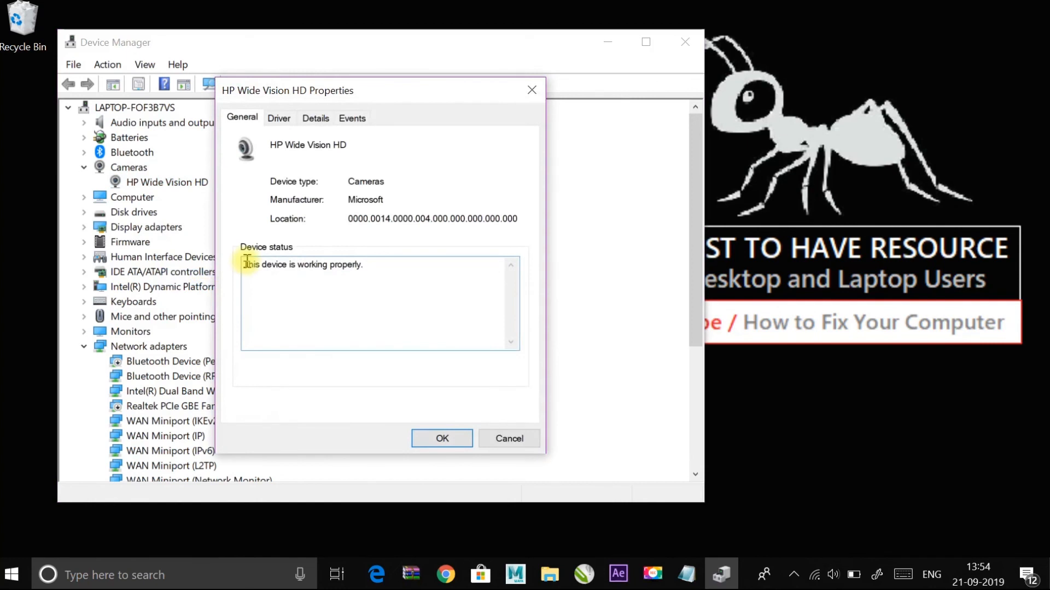
left_click(277, 118)
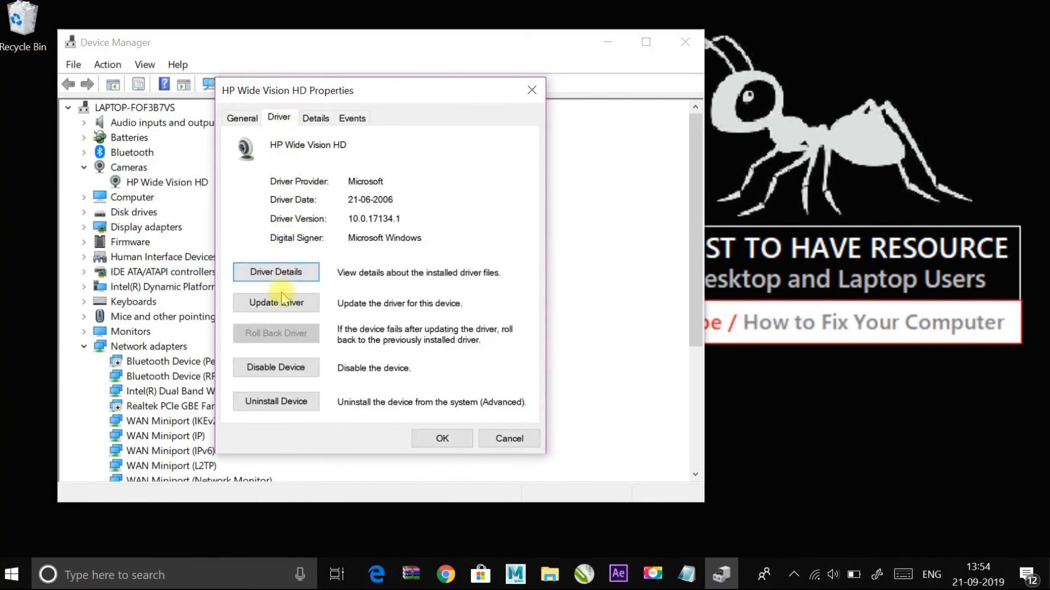